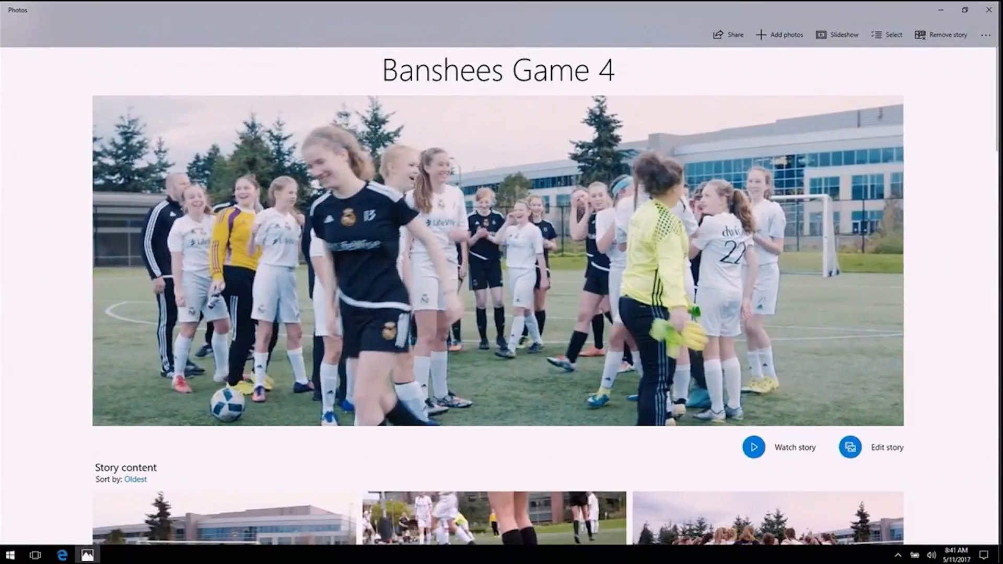
# Play the Banshees Game 4 story, then open it in the story editor.
pyautogui.click(781, 447)
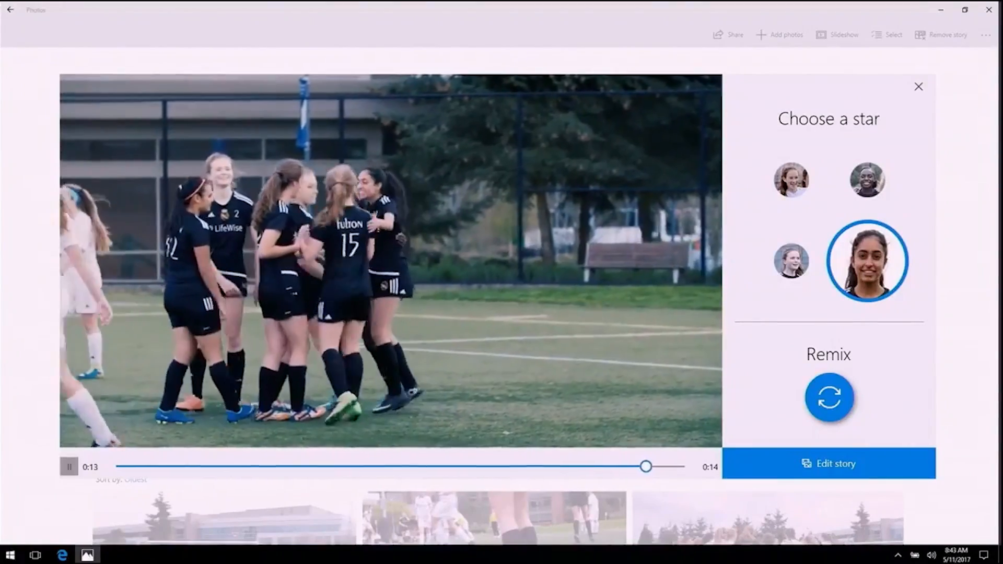
pyautogui.click(828, 463)
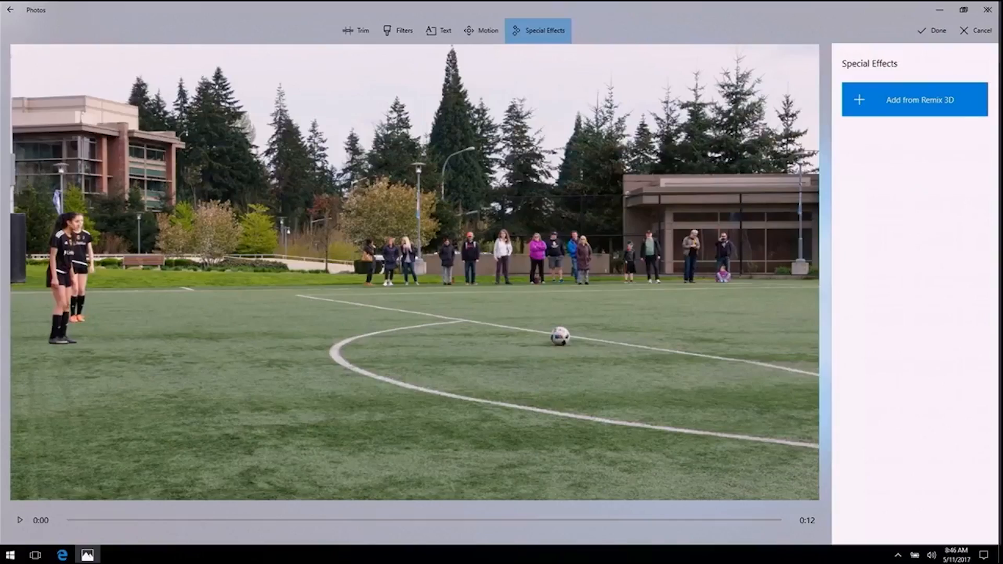
# Browse Remix 3D community inspiration models and open one model's details.
pyautogui.click(914, 100)
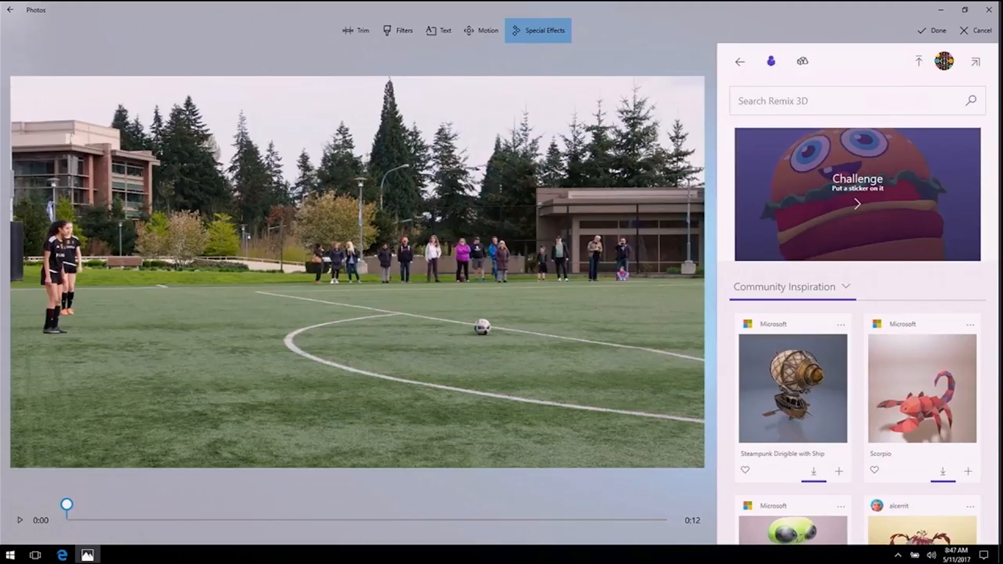
pyautogui.scroll(-3)
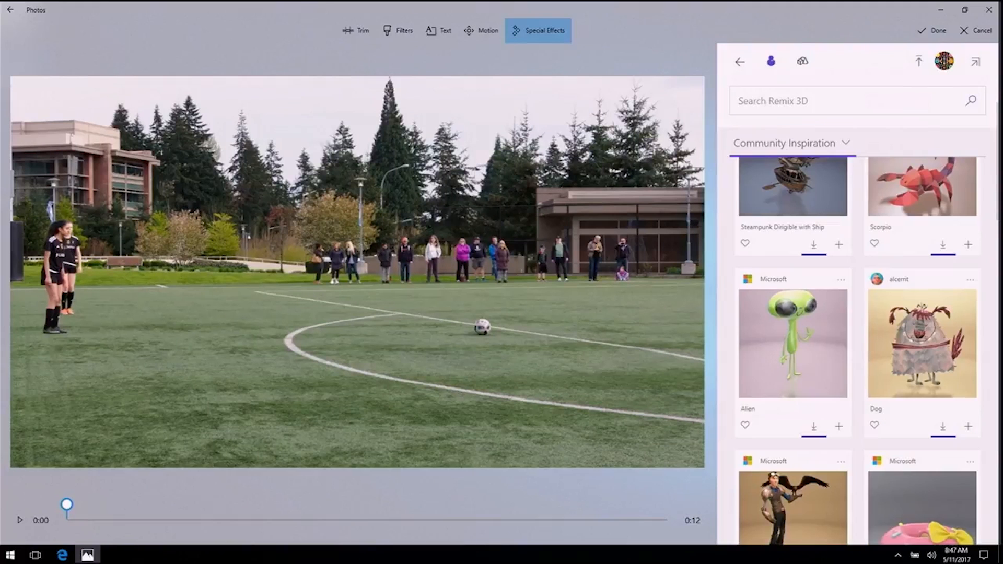
pyautogui.scroll(-3)
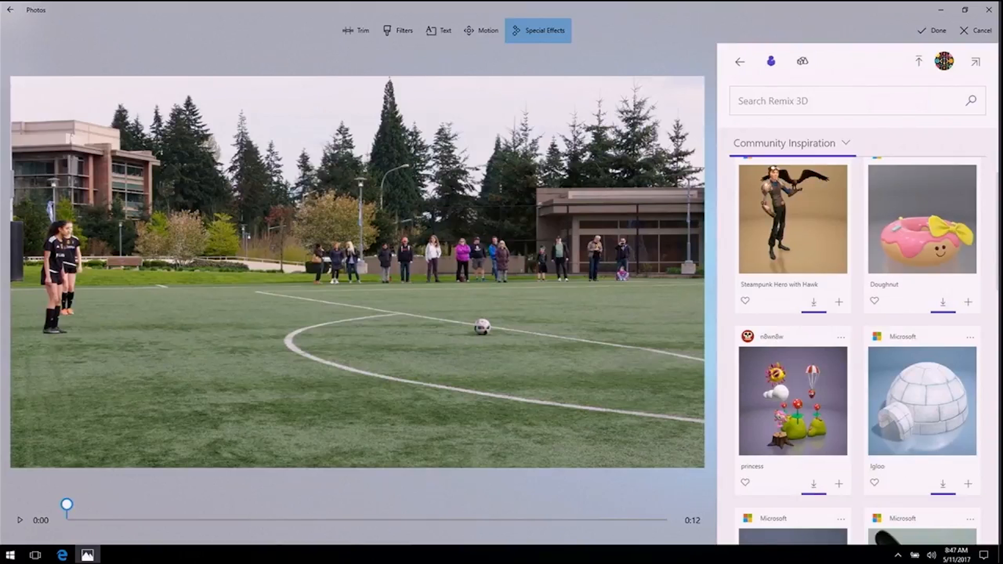
pyautogui.scroll(-3)
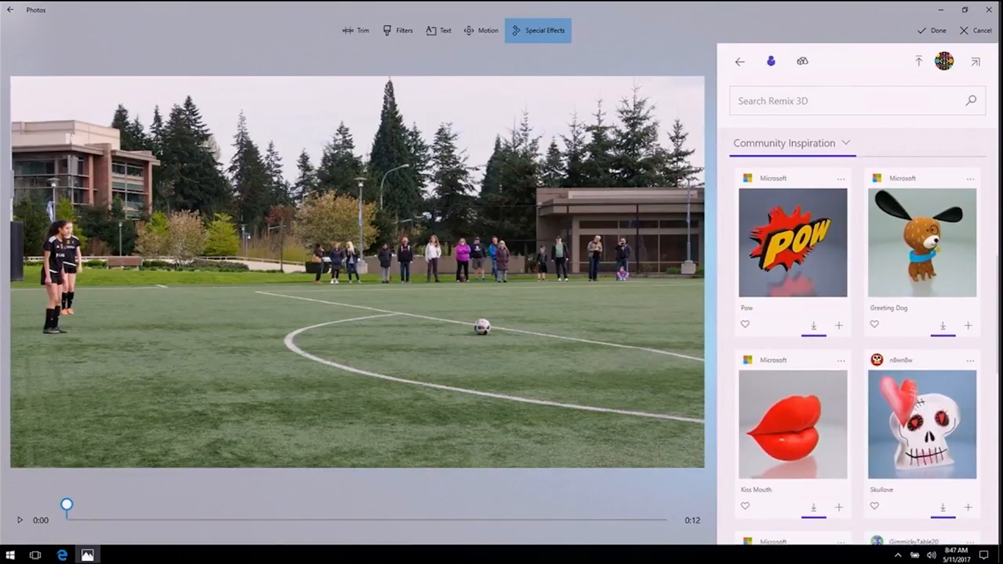
pyautogui.scroll(-3)
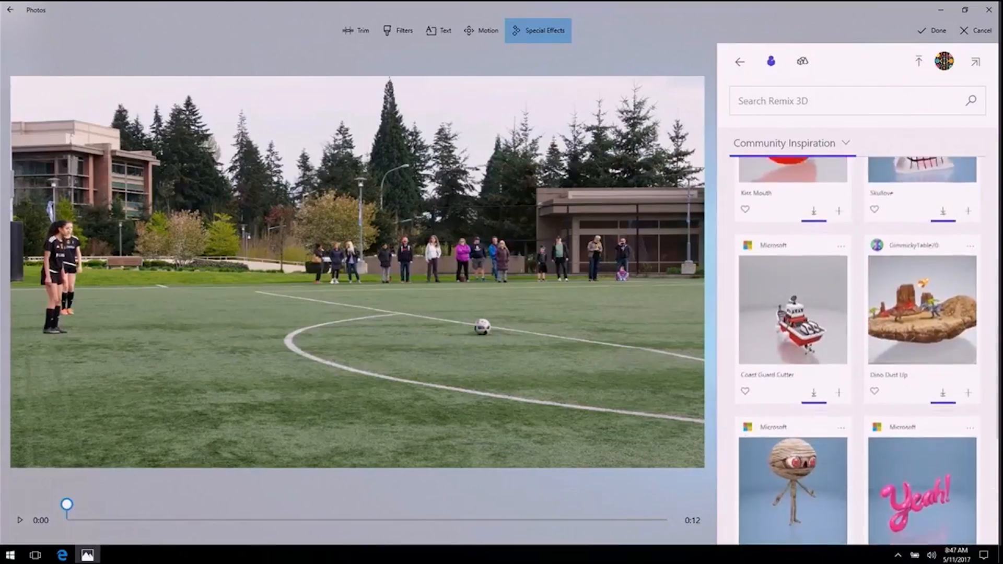
pyautogui.scroll(-3)
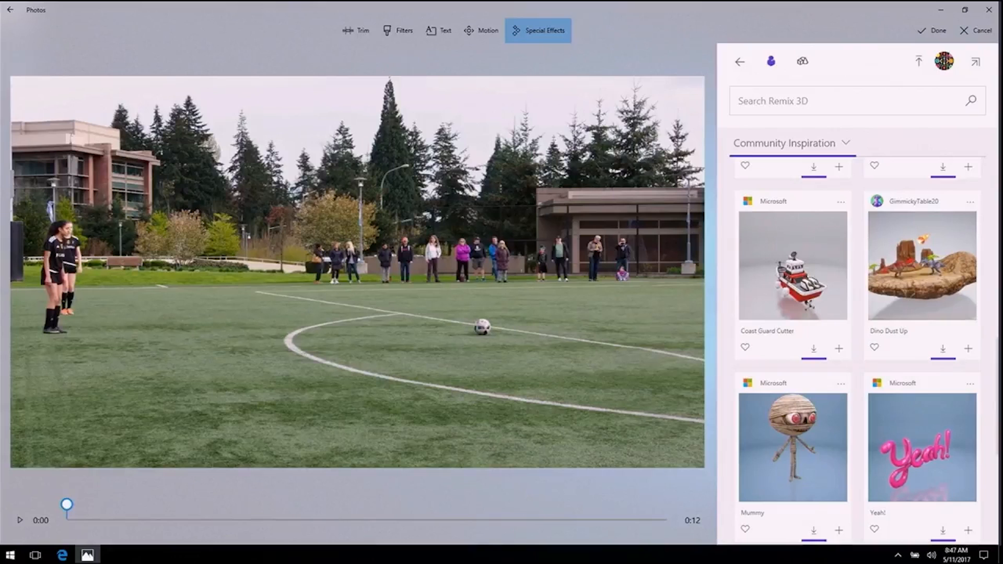
pyautogui.click(921, 267)
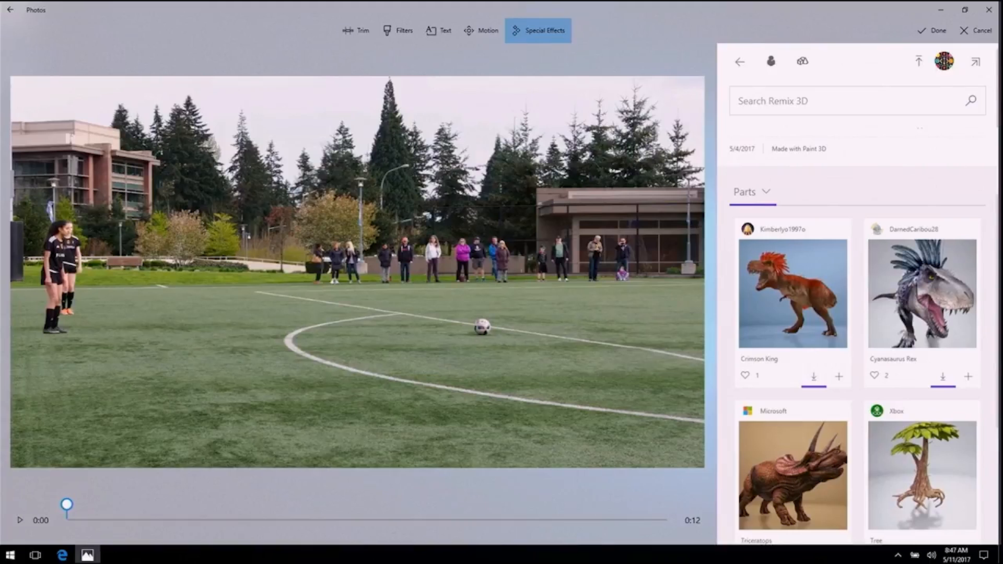
# Scroll the model's parts and open the Fireball effect's details page.
pyautogui.scroll(-3)
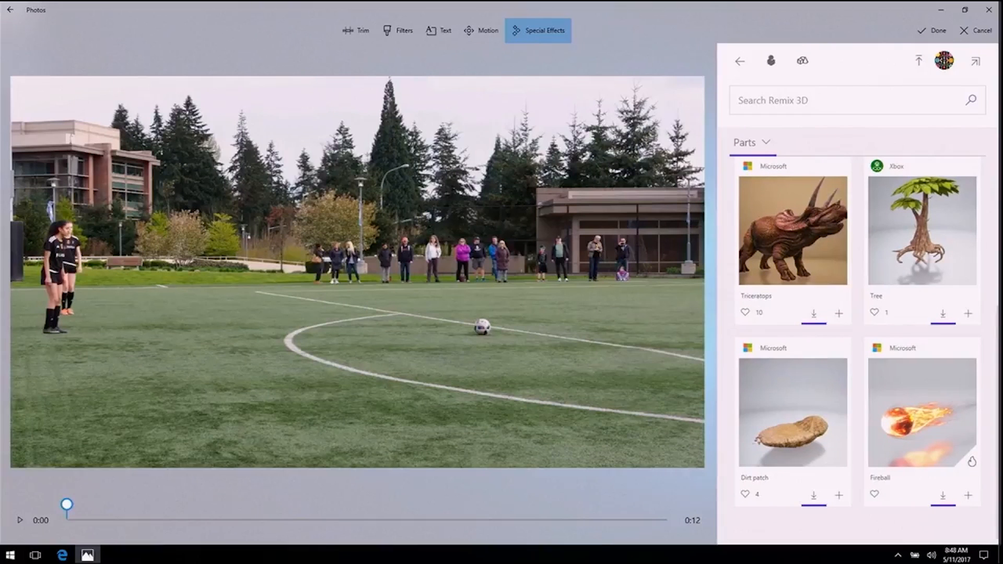
pyautogui.click(921, 413)
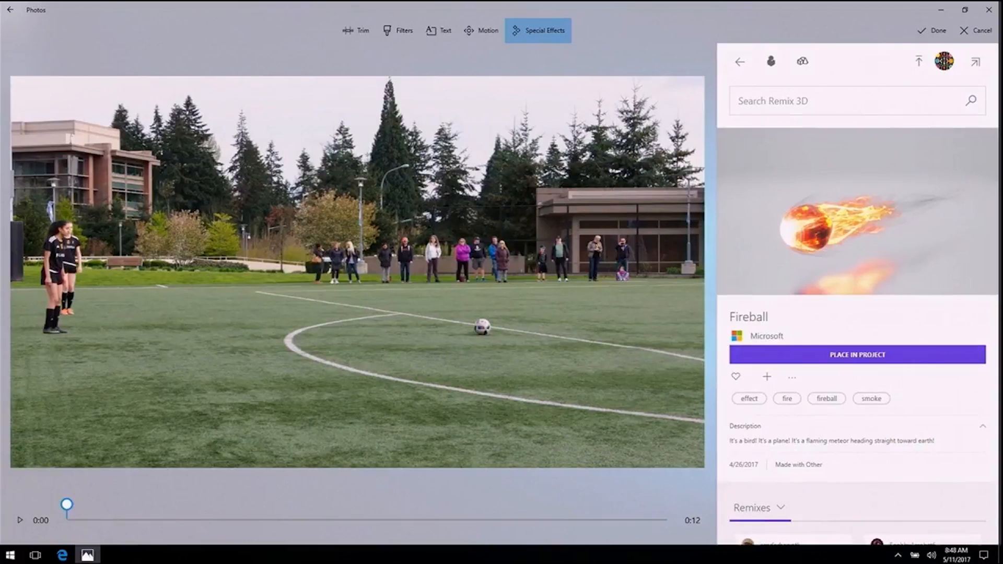
pyautogui.scroll(-3)
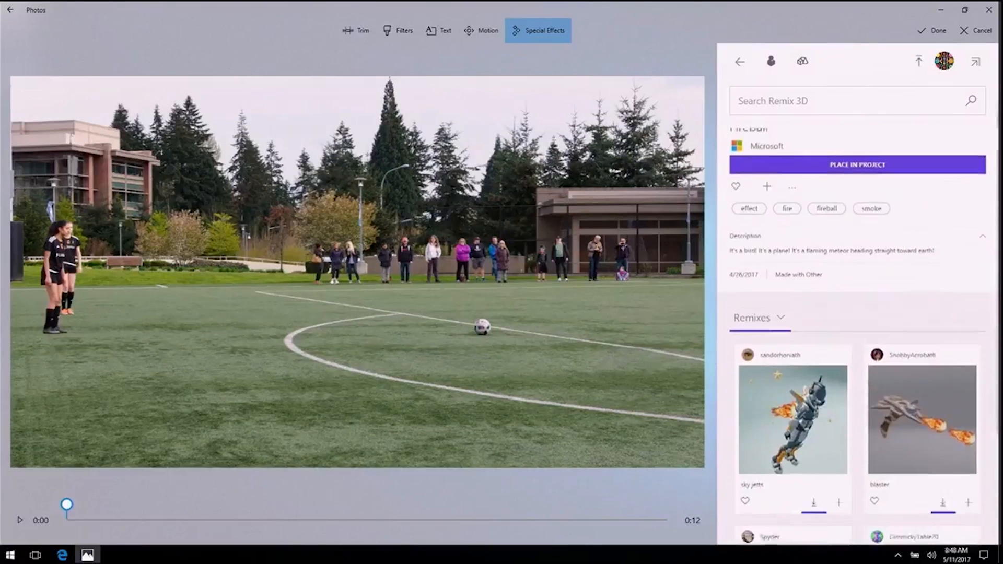
pyautogui.scroll(-3)
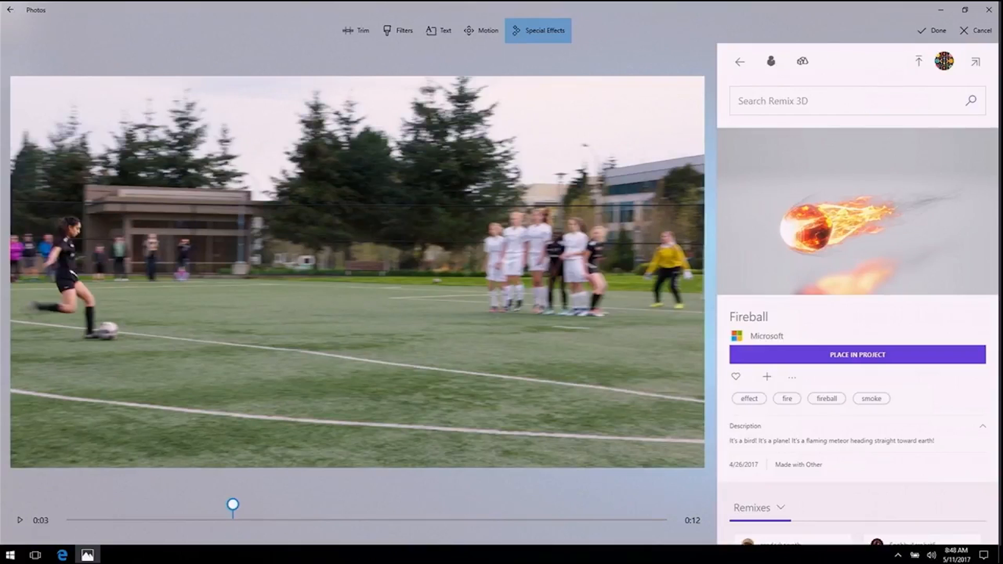
# Place the Fireball in the project and anchor it to the ball object.
pyautogui.click(857, 355)
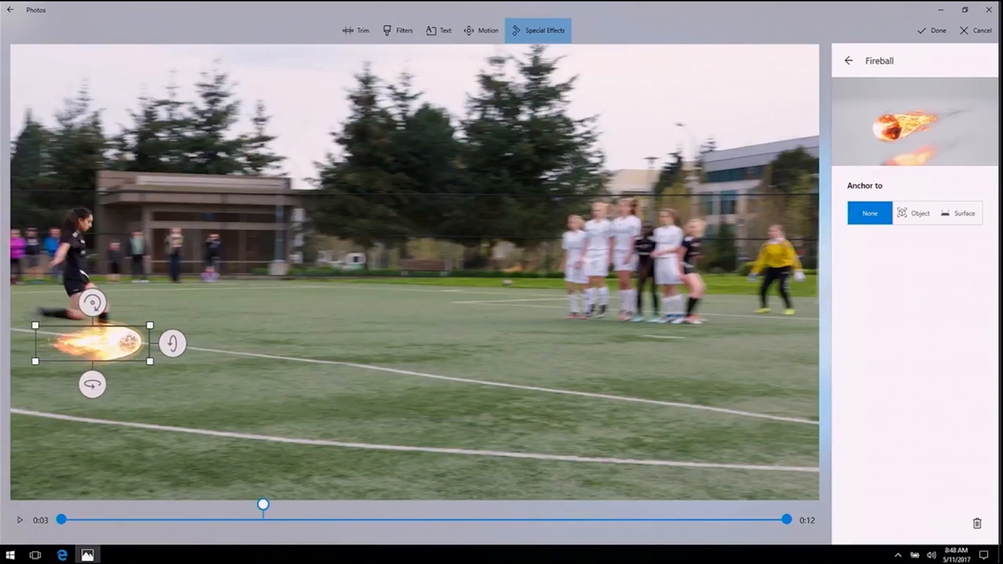
pyautogui.click(920, 213)
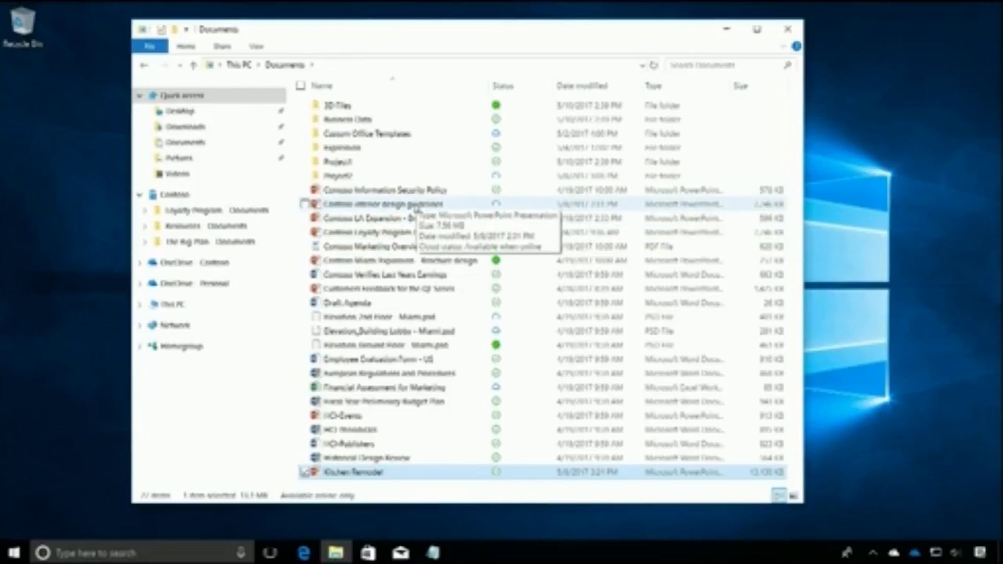
# Mark Contoso Interior design guidelines as always kept on this device, then use the Contoso folder's menu.
pyautogui.rightClick(371, 204)
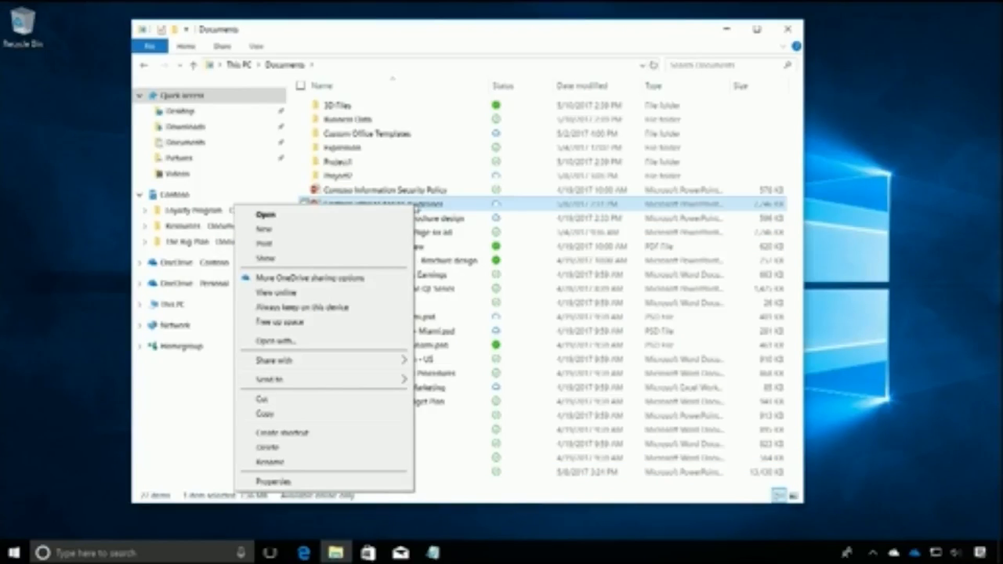
pyautogui.moveTo(296, 308)
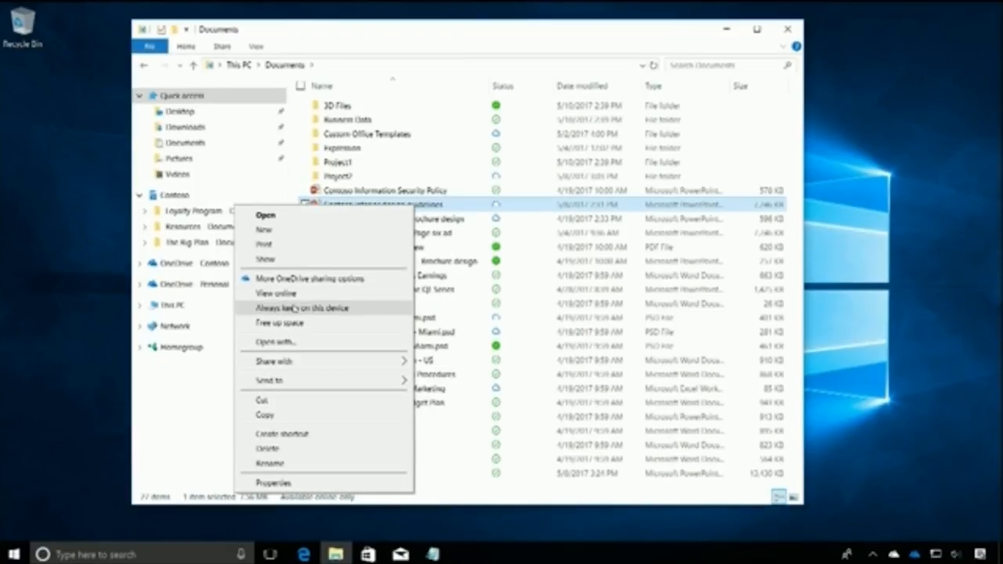
pyautogui.click(299, 308)
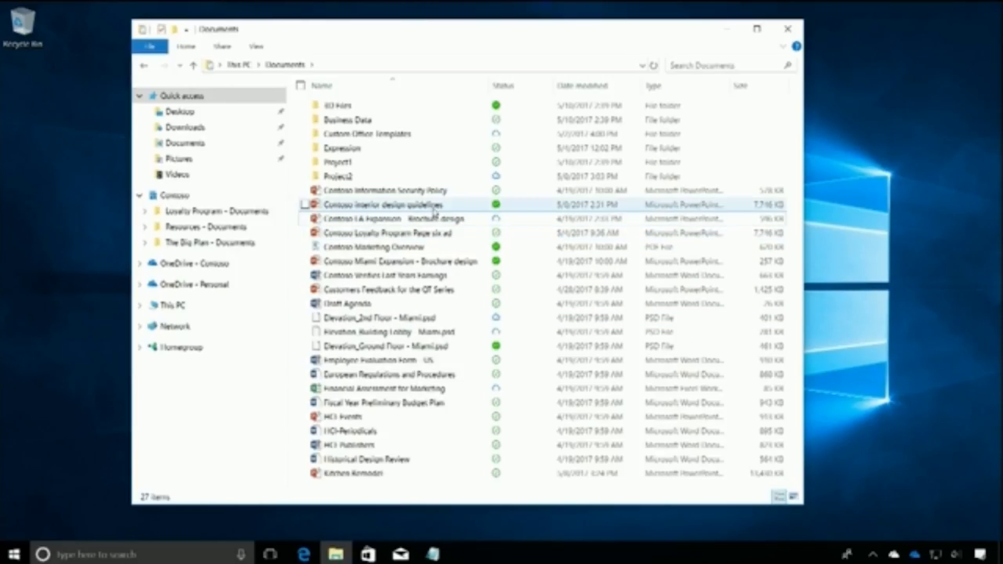
pyautogui.rightClick(173, 195)
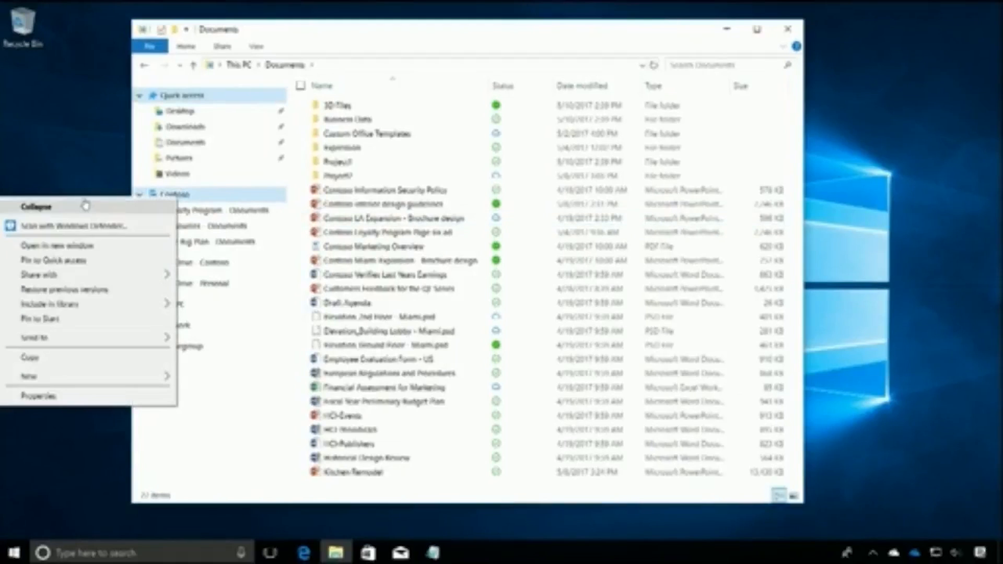
pyautogui.click(40, 396)
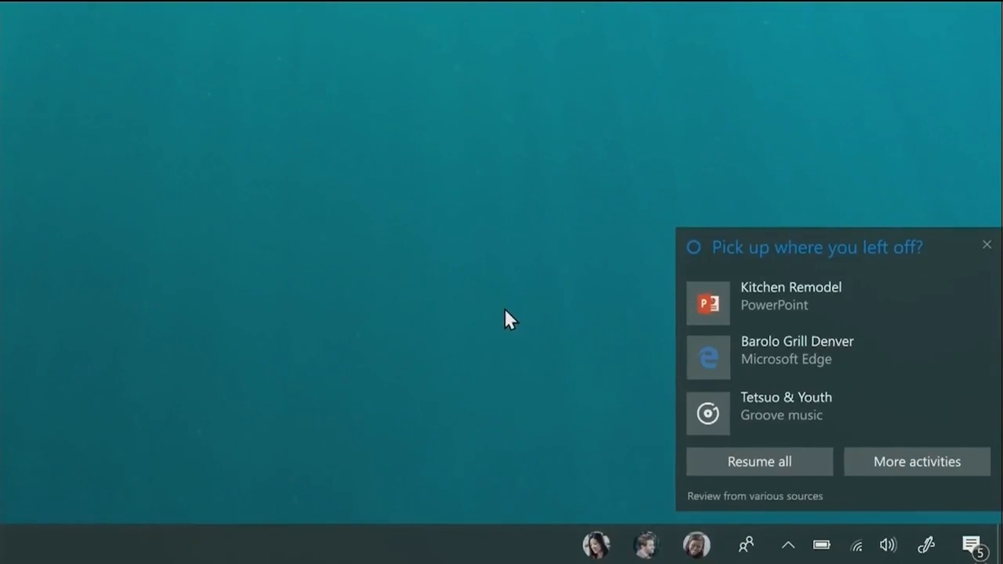
pyautogui.moveTo(559, 327)
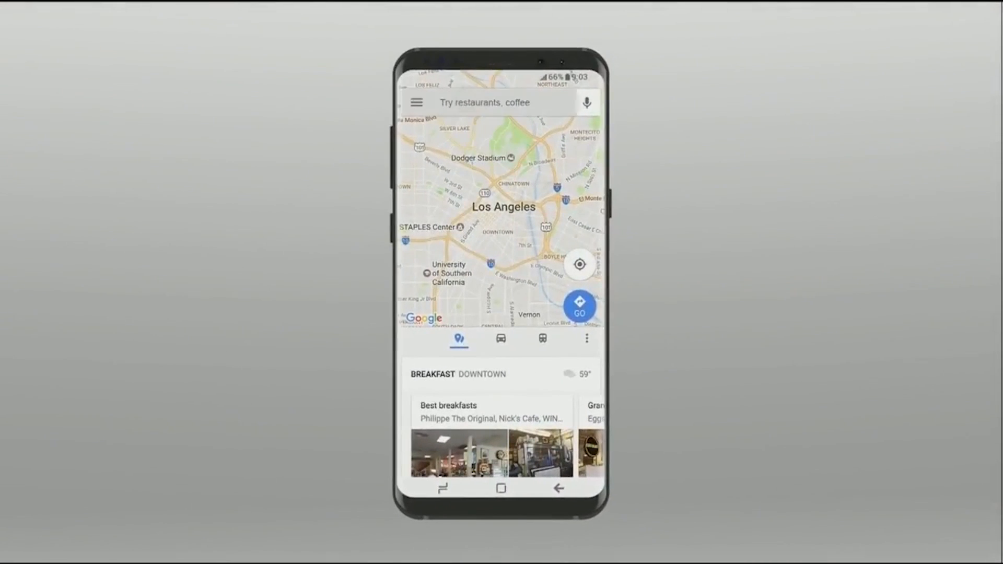
# Paste 'Ferrufino Interiors Furniture Store' from SwiftKey's PC clipboard into the Maps search.
pyautogui.click(499, 103)
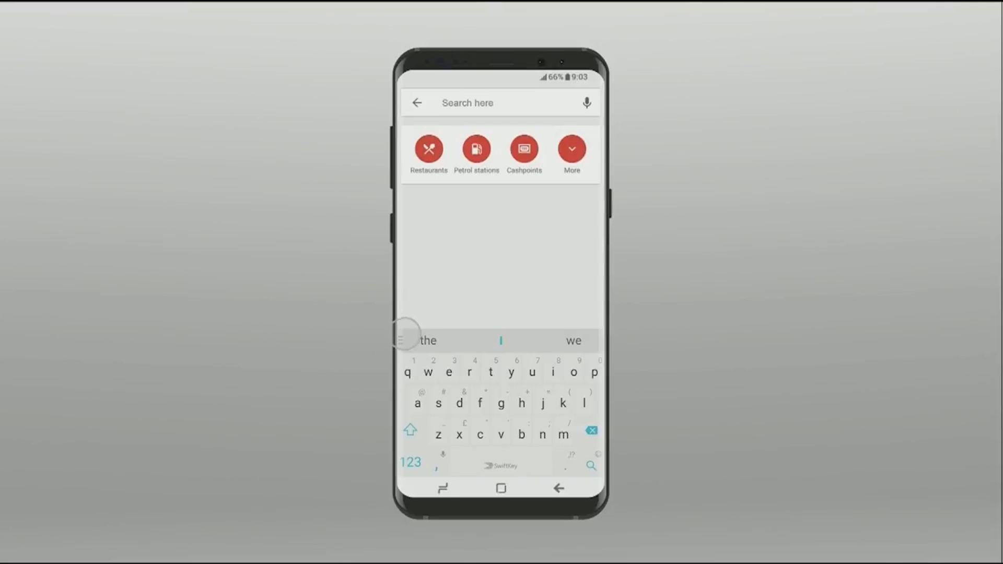
pyautogui.click(570, 340)
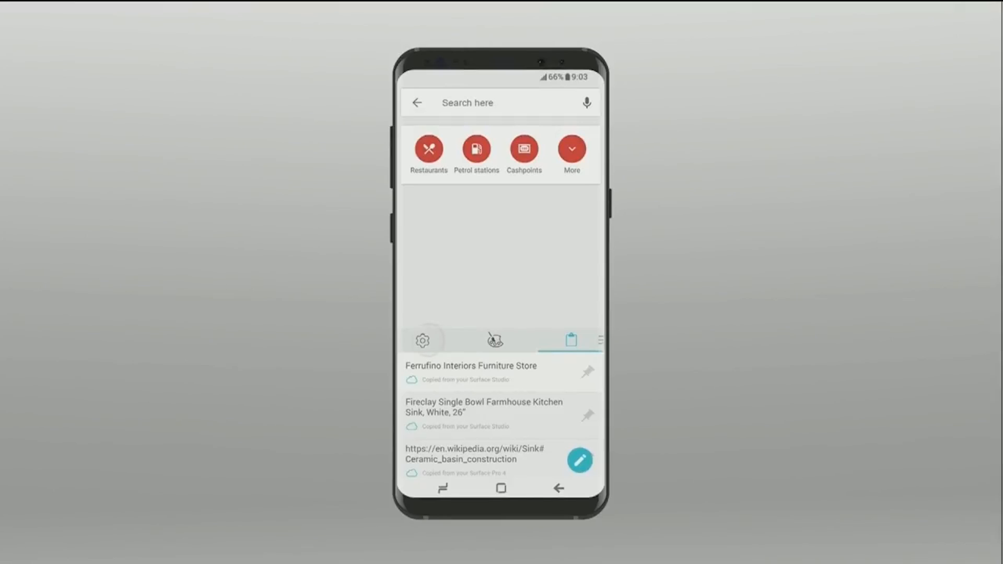
pyautogui.click(471, 372)
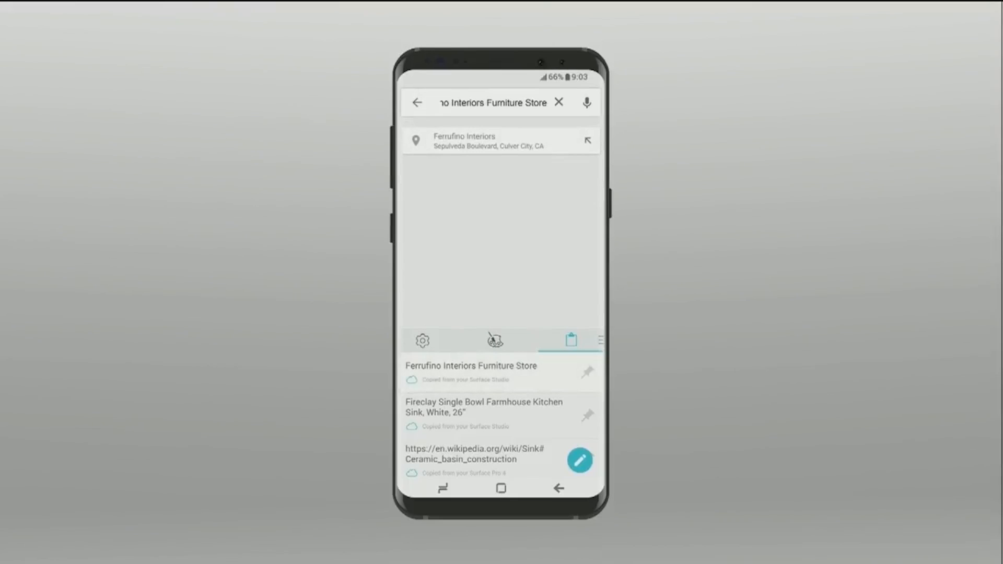